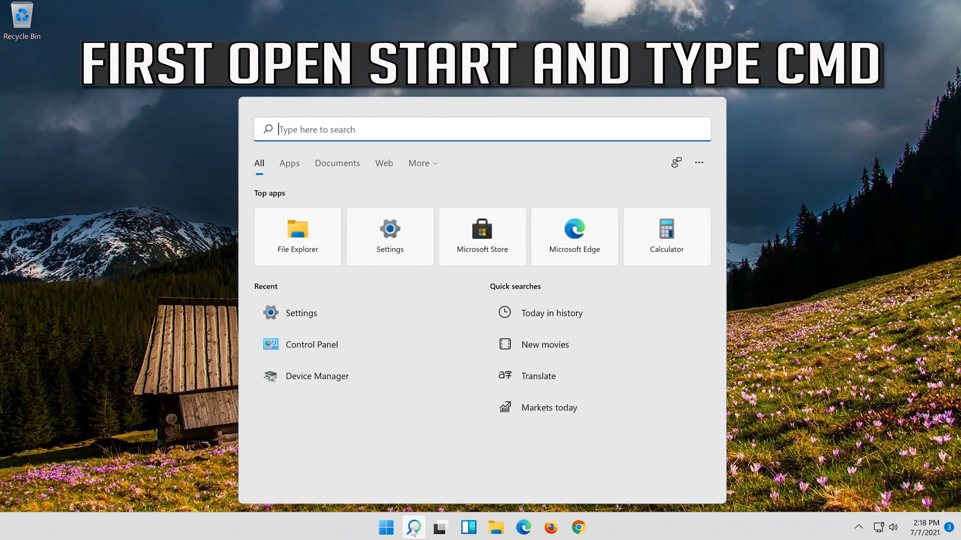
Search 'cmd' and launch Command Prompt as administrator, approving the UAC prompt
{"action": "type", "text": "cmd"}
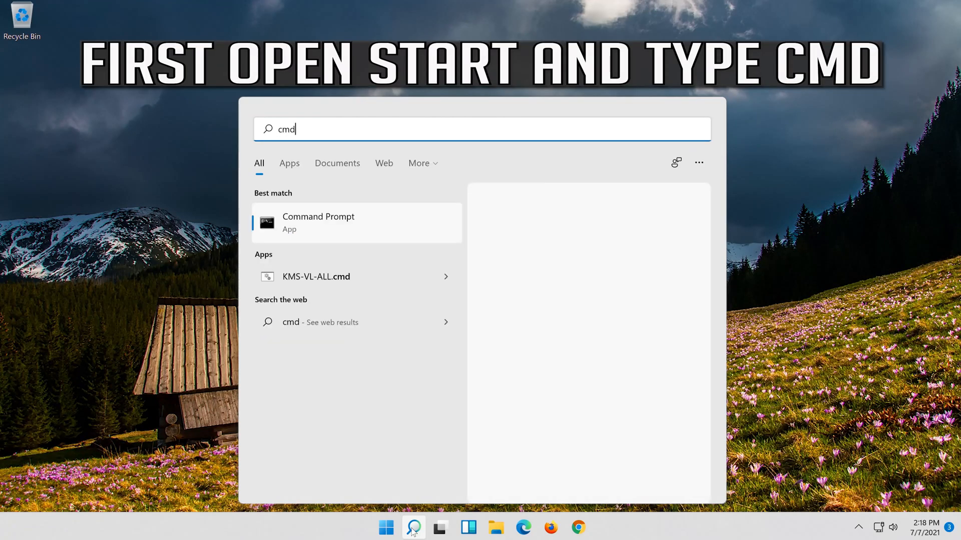
{"action": "right_click", "coordinate": [338, 223]}
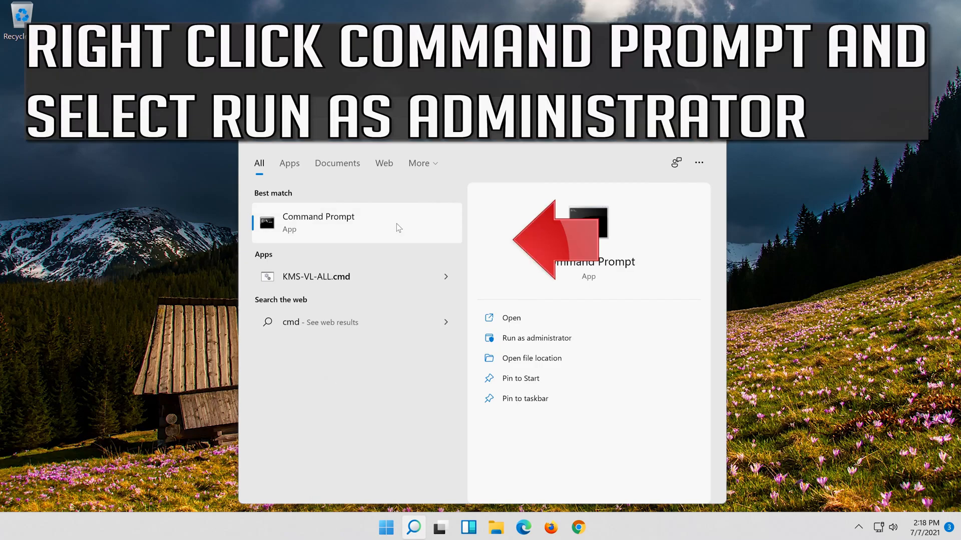
{"action": "right_click", "coordinate": [338, 223]}
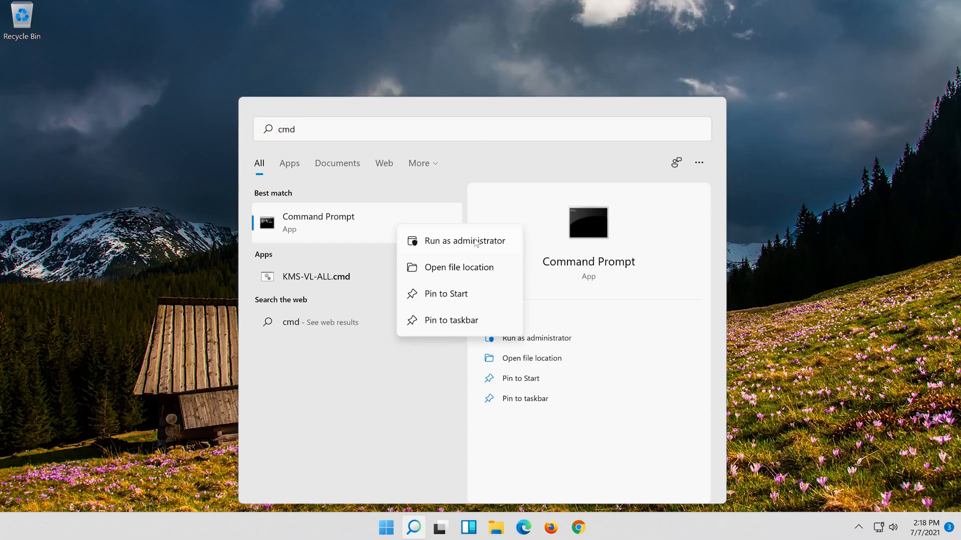
{"action": "left_click", "coordinate": [464, 242]}
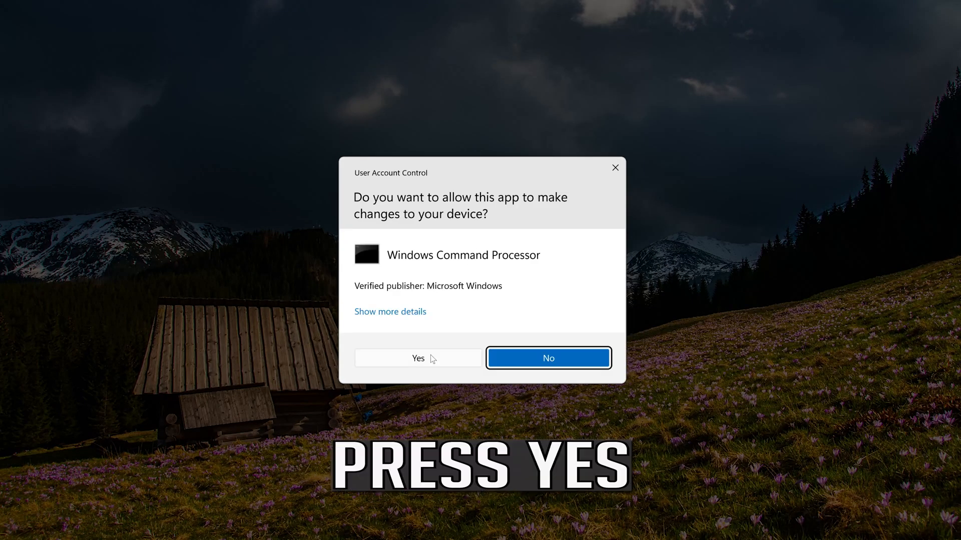
{"action": "left_click", "coordinate": [418, 358]}
{"action": "type", "text": "n"}
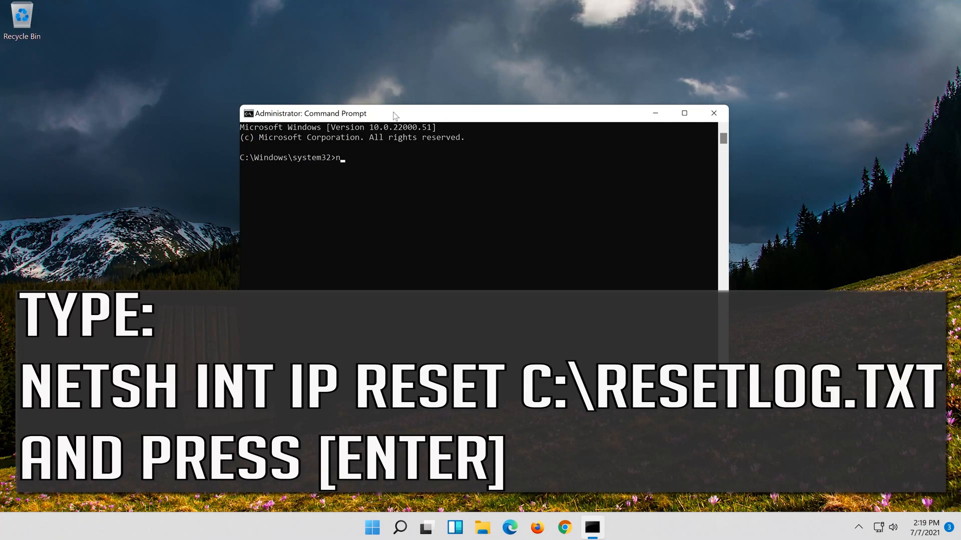
Run 'netsh int ip reset c:\resetlog.txt' to reset TCP/IP with a log file
{"action": "type", "text": "et"}
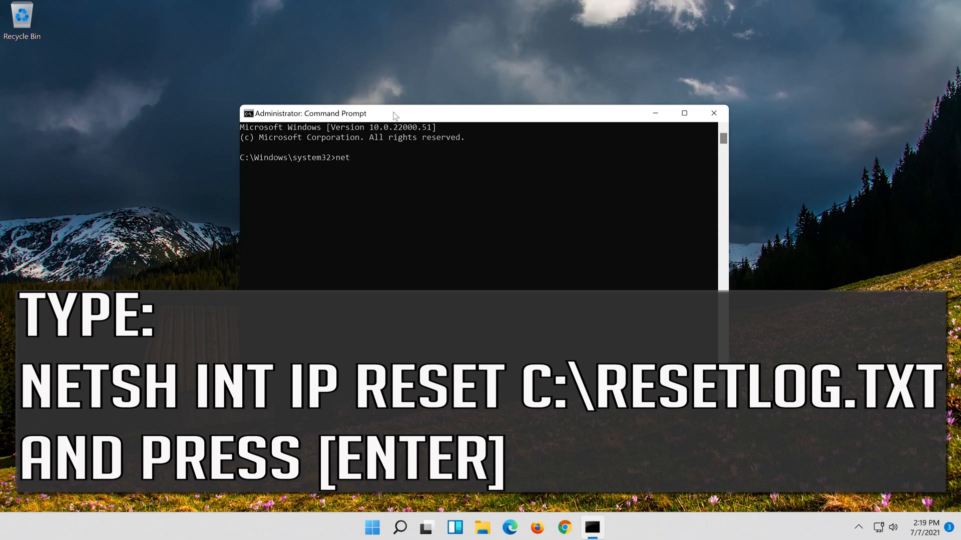
{"action": "type", "text": "sh"}
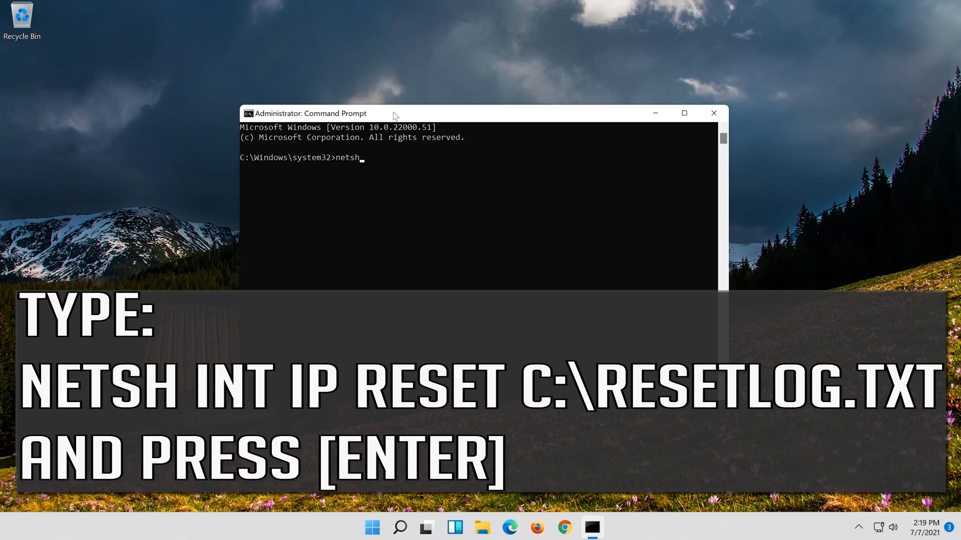
{"action": "type", "text": "int"}
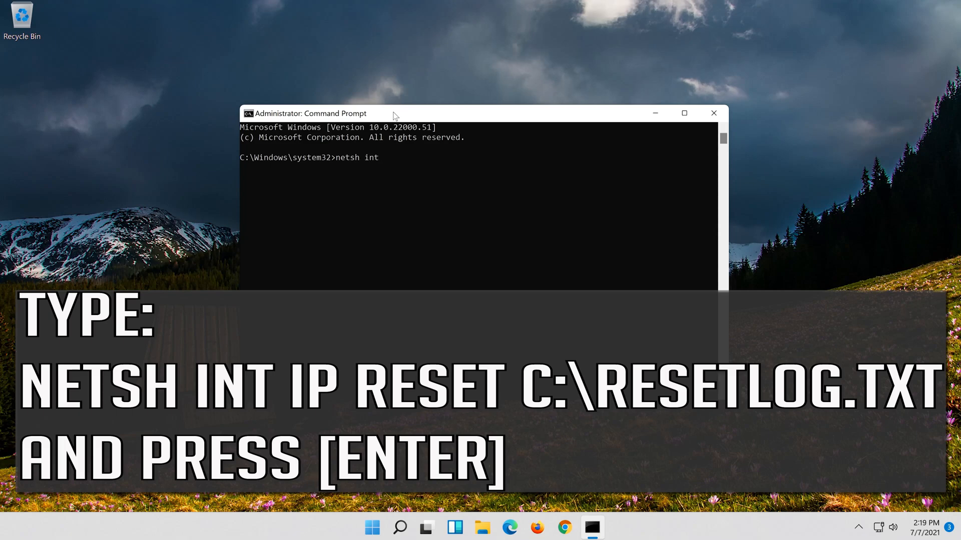
{"action": "type", "text": "ip"}
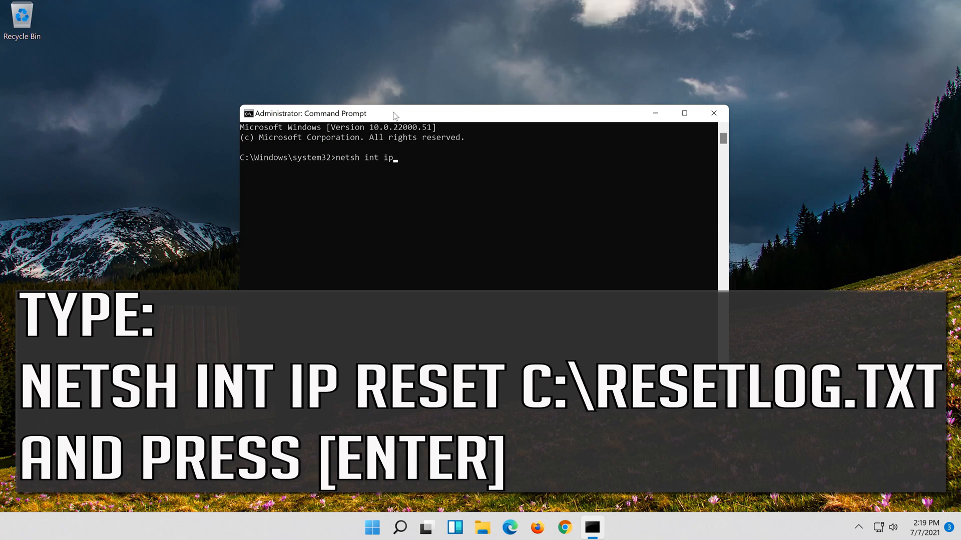
{"action": "type", "text": "reset c:\\reset"}
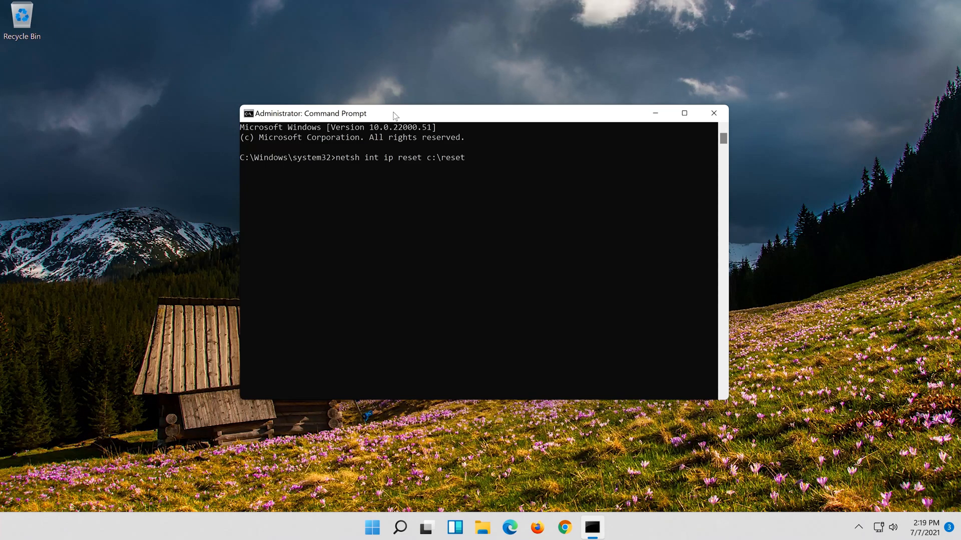
{"action": "type", "text": "log.tx"}
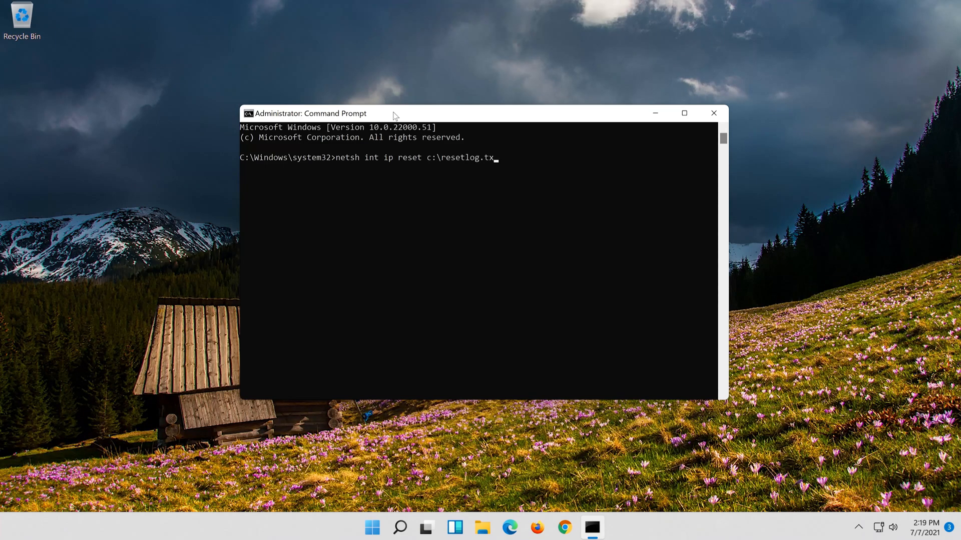
{"action": "type", "text": "t"}
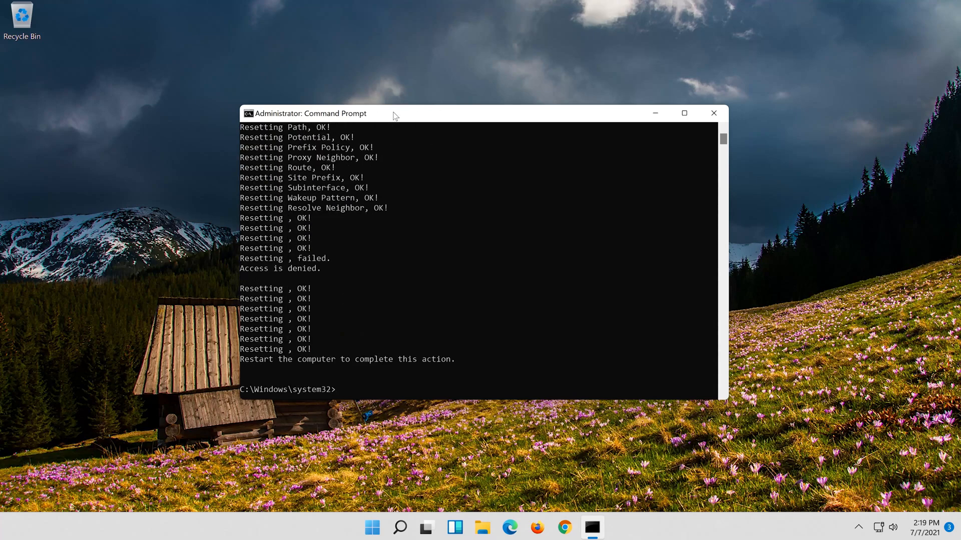
Run 'netsh winsock reset' to reset the Winsock catalog
{"action": "type", "text": "net"}
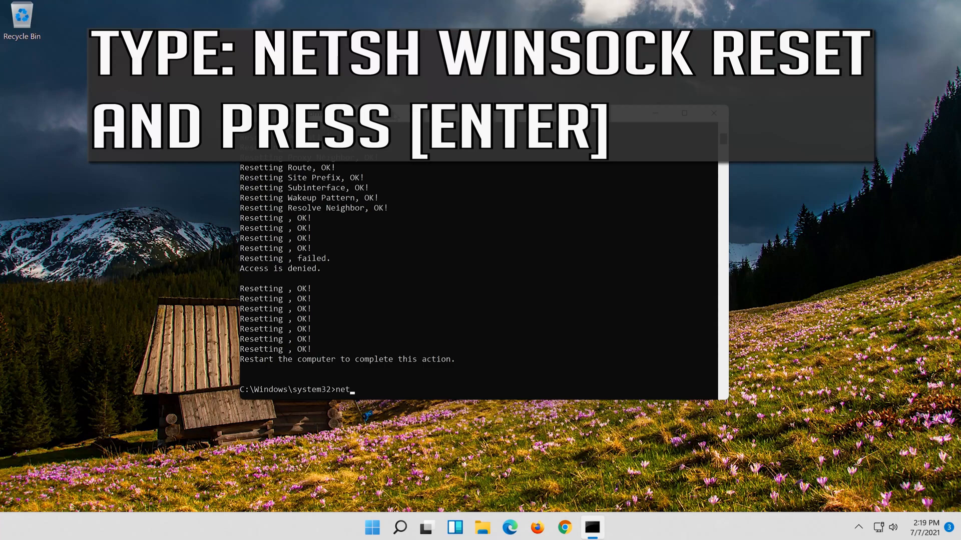
{"action": "type", "text": "sh"}
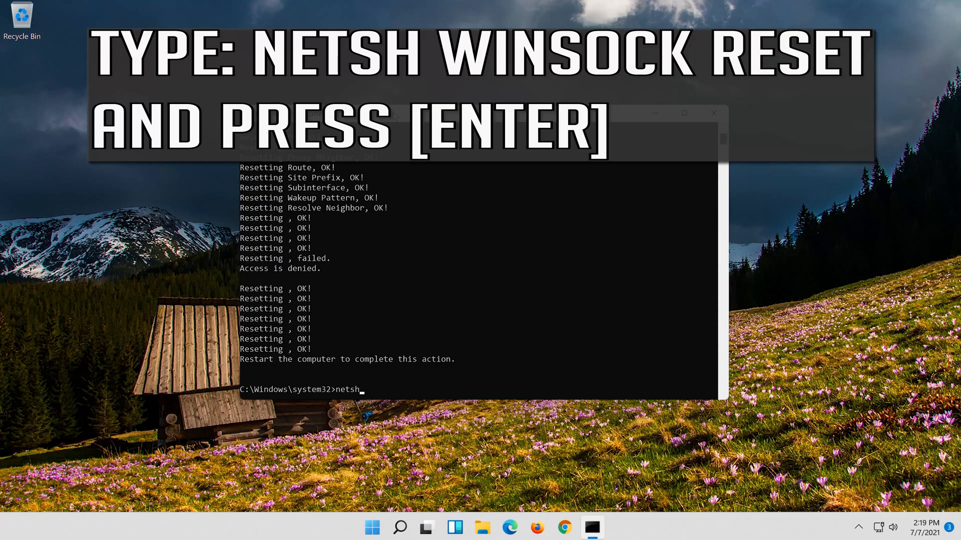
{"action": "type", "text": "wins"}
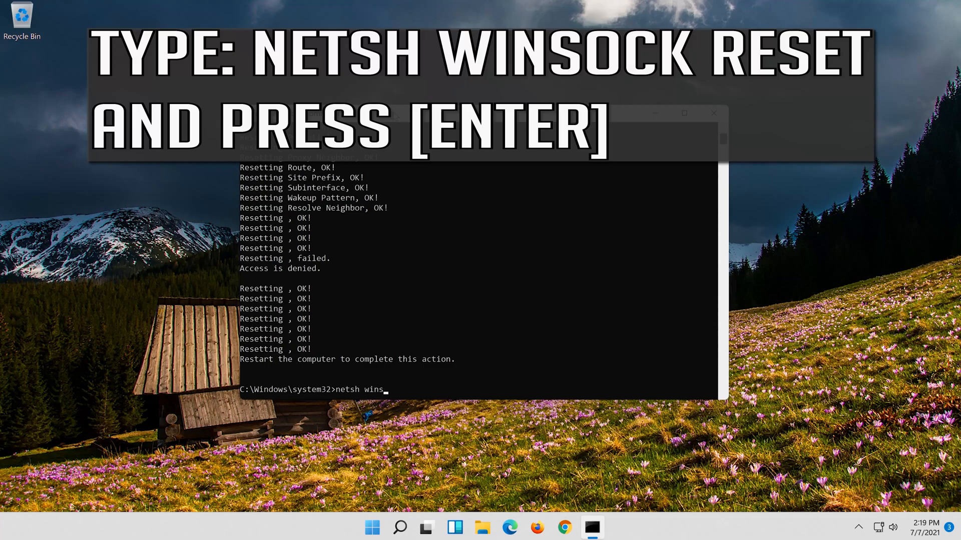
{"action": "type", "text": "oc"}
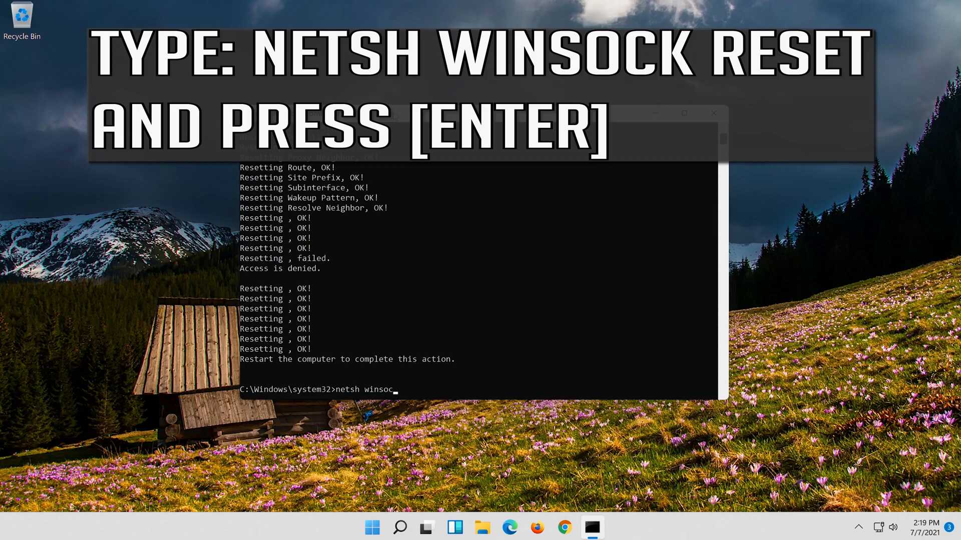
{"action": "type", "text": "k reset"}
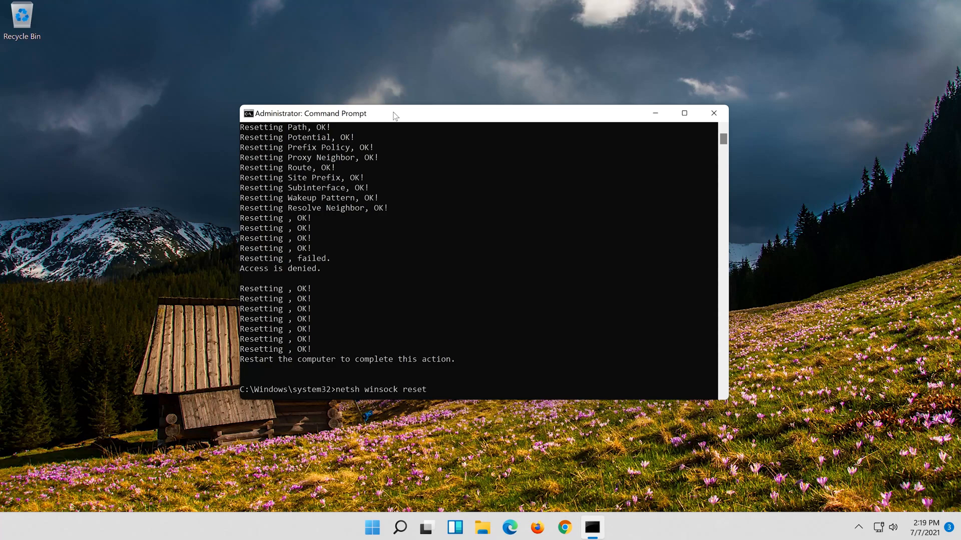
{"action": "key", "text": "Enter"}
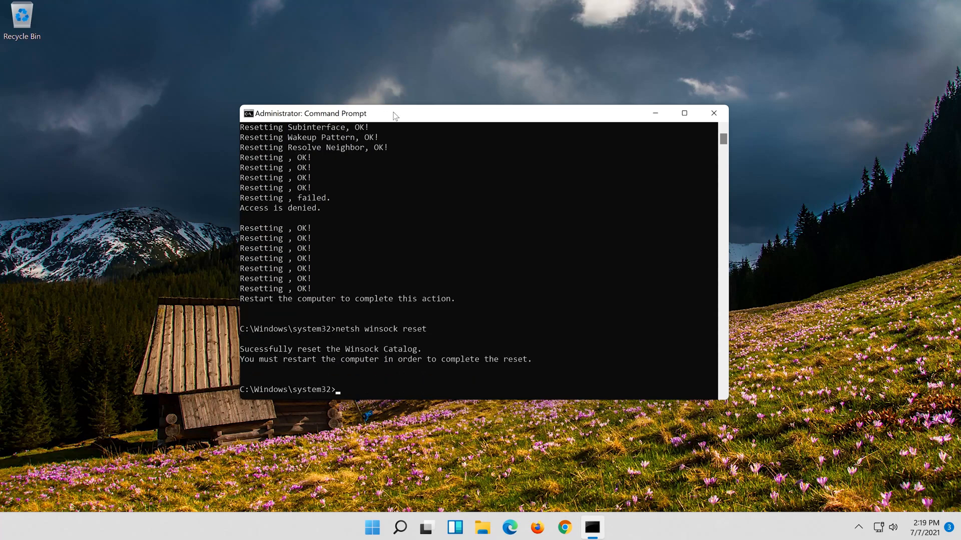
{"action": "type", "text": "ipconfig /"}
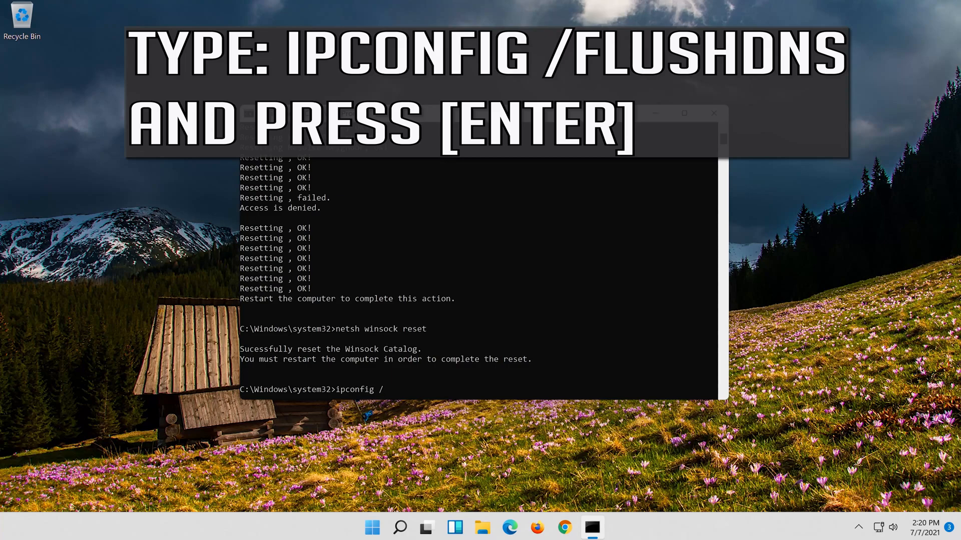
Finish and run 'ipconfig /flushdns' to clear the DNS resolver cache
{"action": "type", "text": "flushd"}
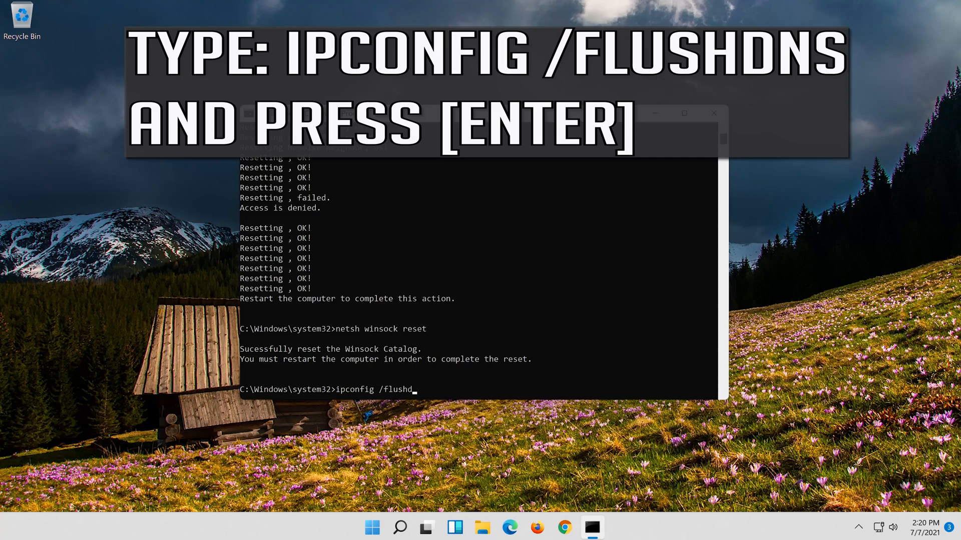
{"action": "type", "text": "ns"}
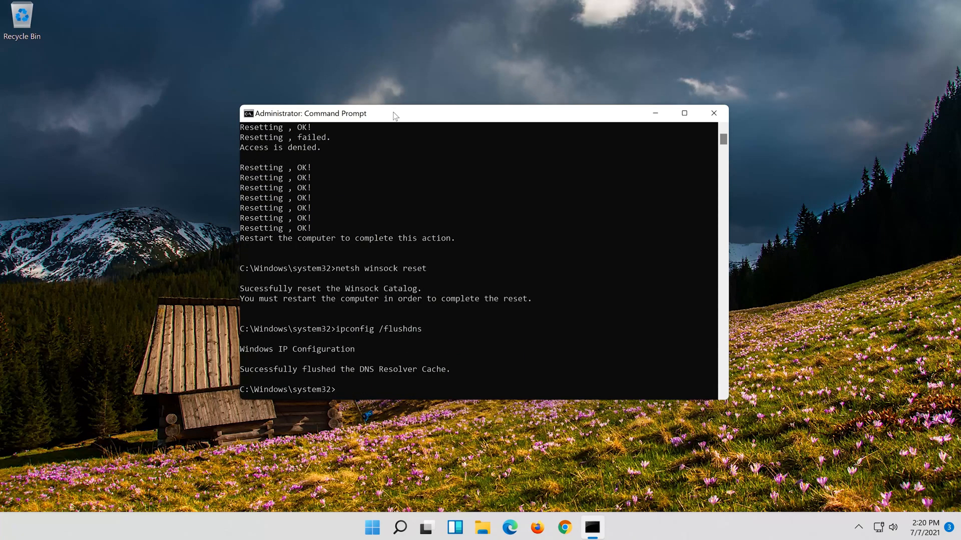
Close the administrator Command Prompt with the 'exit' command
{"action": "type", "text": "e"}
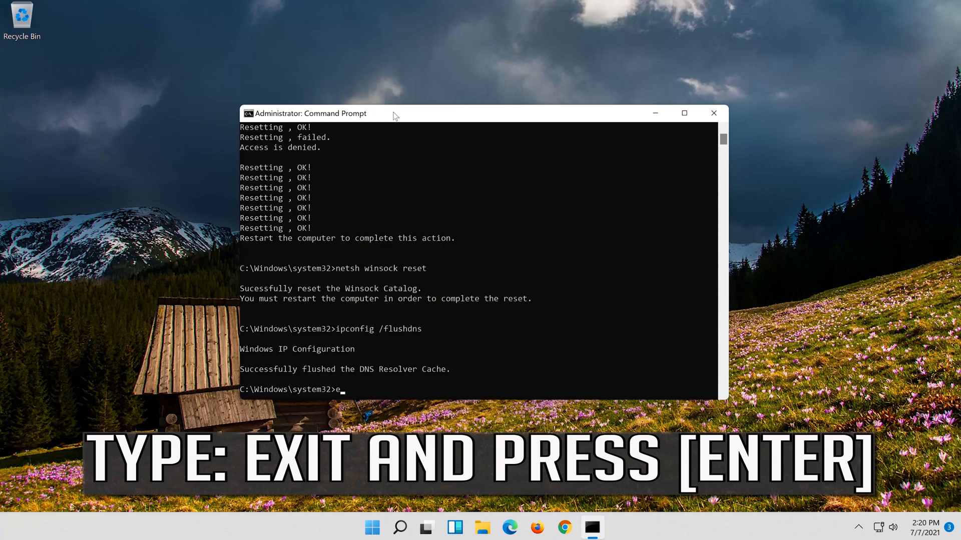
{"action": "type", "text": "xit"}
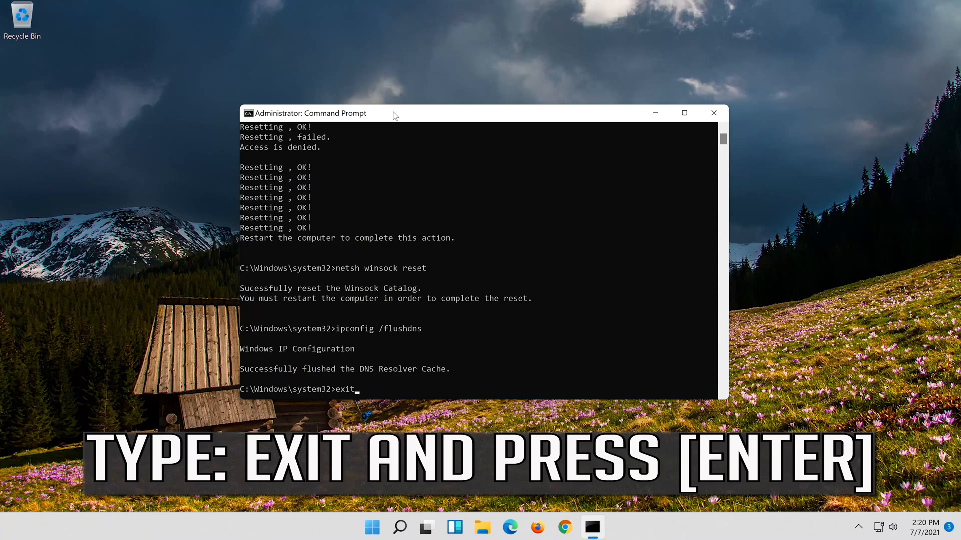
{"action": "key", "text": "Enter"}
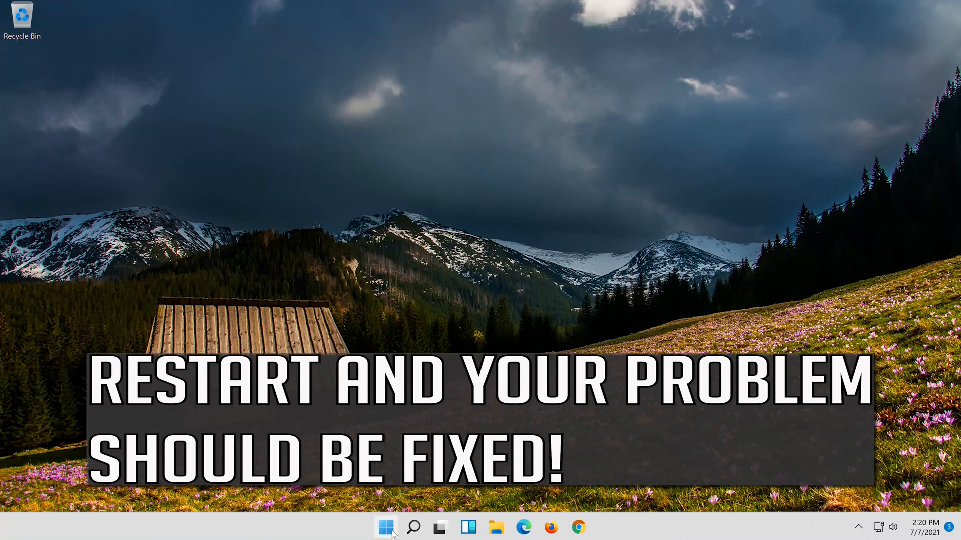
{"action": "mouse_move", "coordinate": [385, 533]}
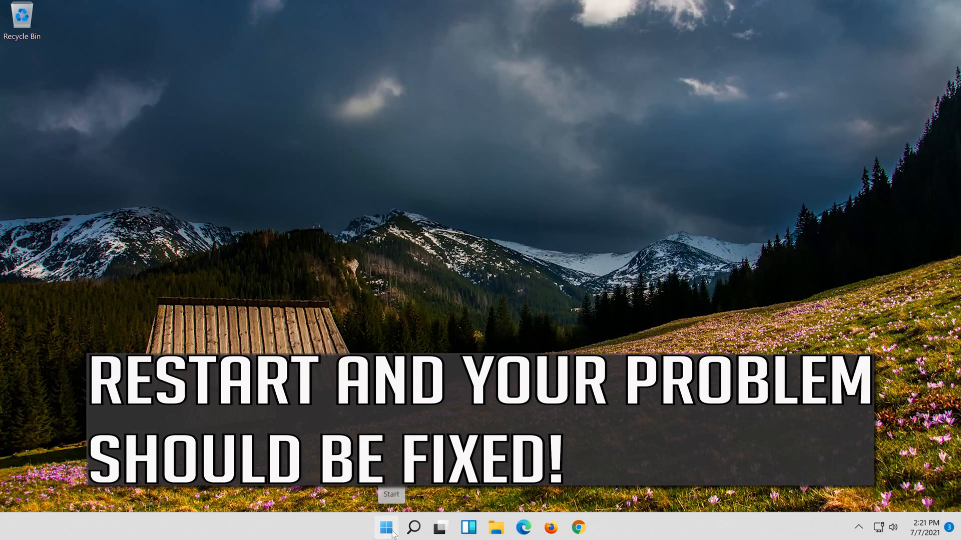
Search for 'settings' from Start and launch the Settings app
{"action": "left_click", "coordinate": [385, 528]}
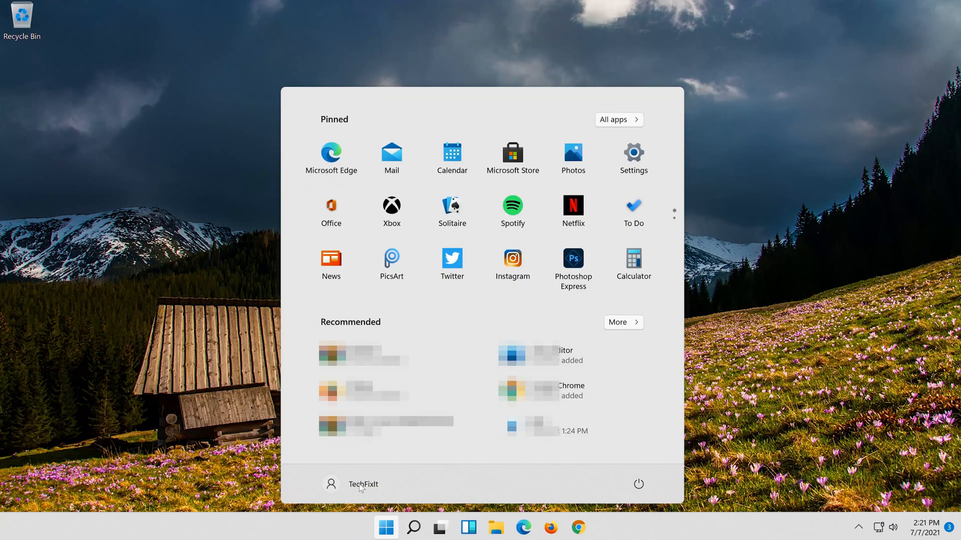
{"action": "left_click", "coordinate": [387, 527]}
{"action": "type", "text": "s"}
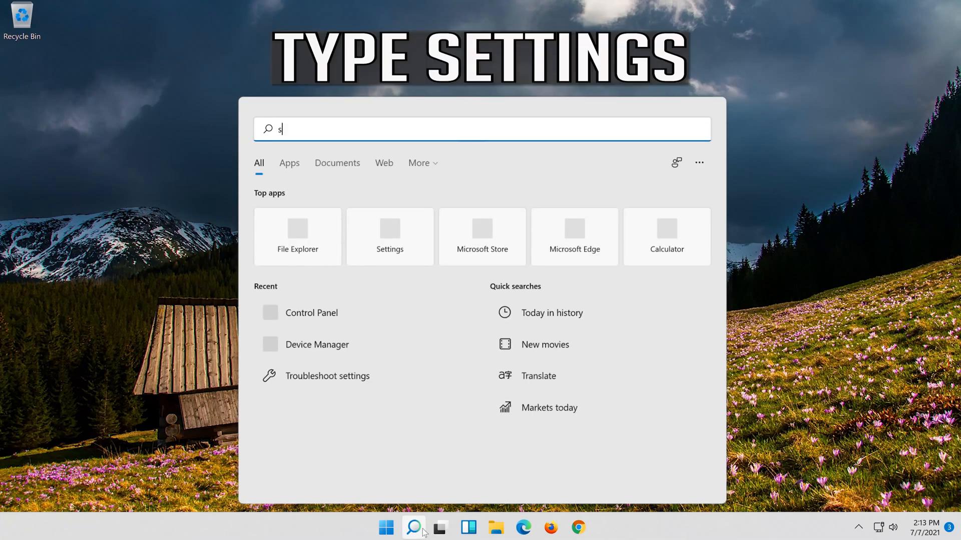
{"action": "type", "text": "ettings"}
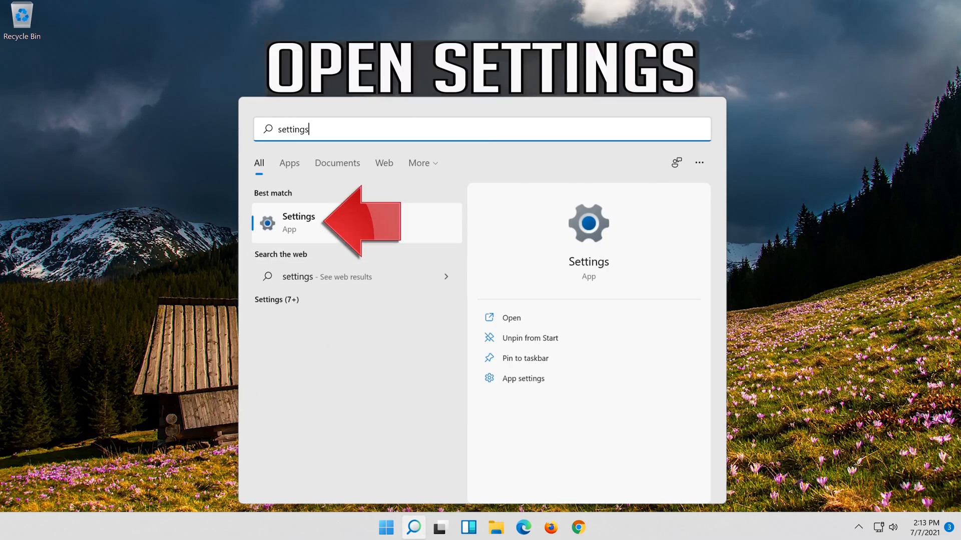
{"action": "left_click", "coordinate": [298, 223]}
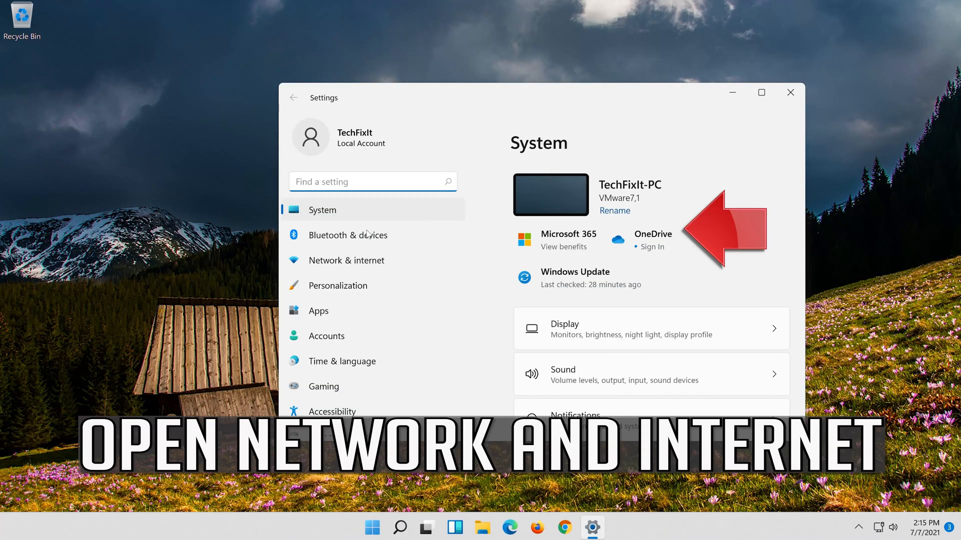
{"action": "mouse_move", "coordinate": [358, 263]}
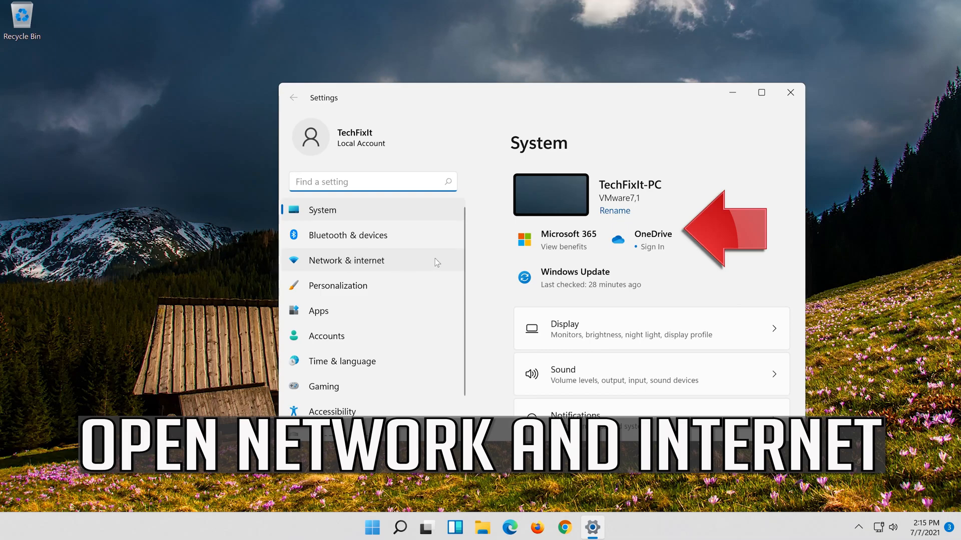
Go through Network & internet and Advanced network settings to the Network reset page
{"action": "left_click", "coordinate": [346, 260]}
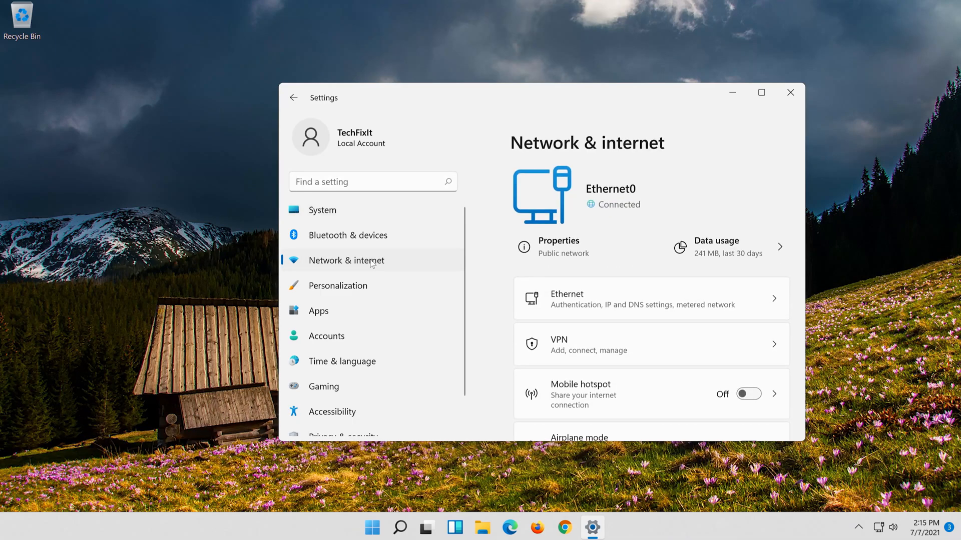
{"action": "scroll", "scroll_direction": "down", "scroll_amount": 3}
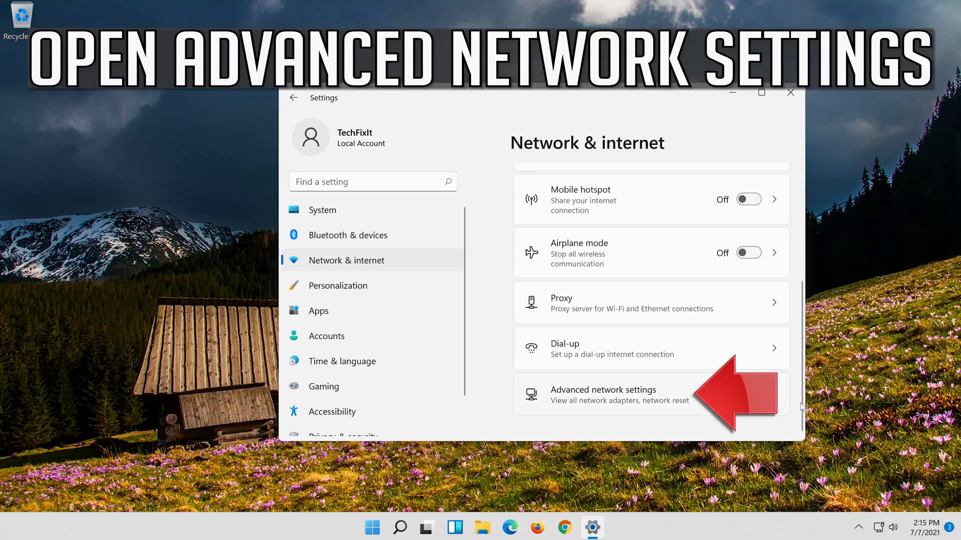
{"action": "left_click", "coordinate": [613, 394]}
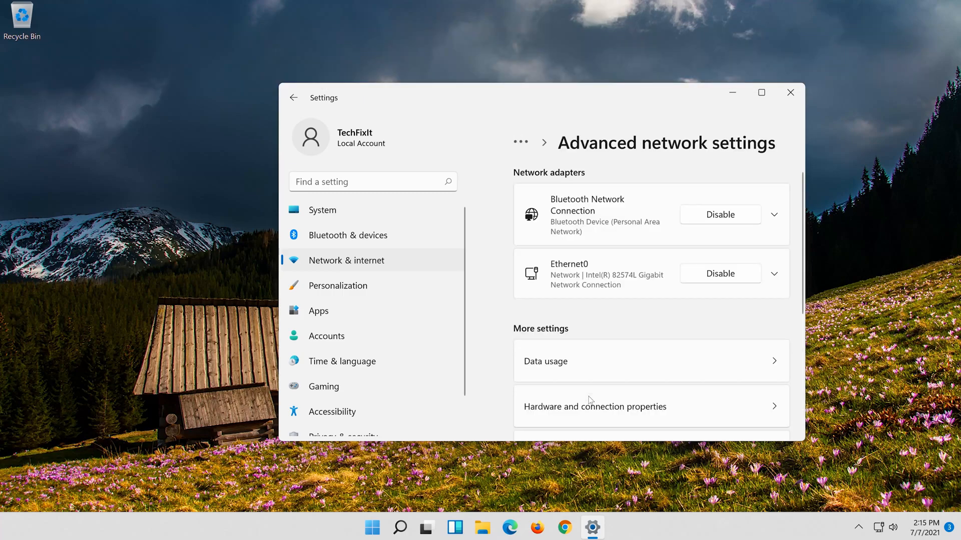
{"action": "scroll", "scroll_direction": "down", "scroll_amount": 3}
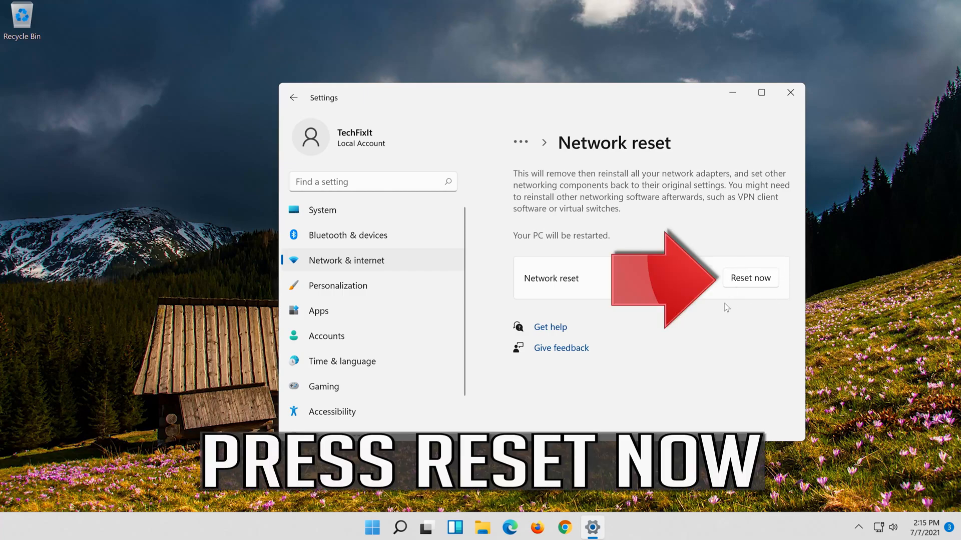
{"action": "mouse_move", "coordinate": [766, 279]}
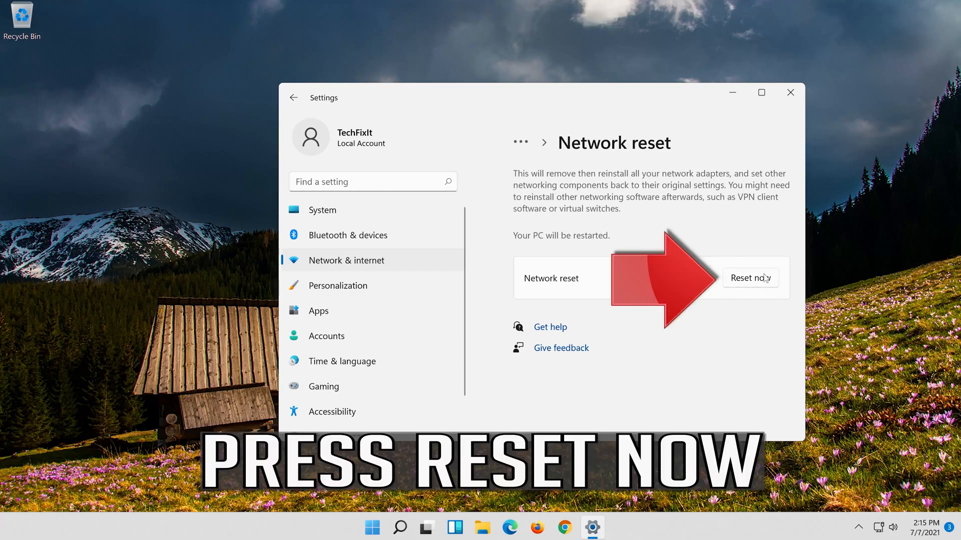
Confirm Reset now with Yes and close the sign-out notice
{"action": "left_click", "coordinate": [751, 278]}
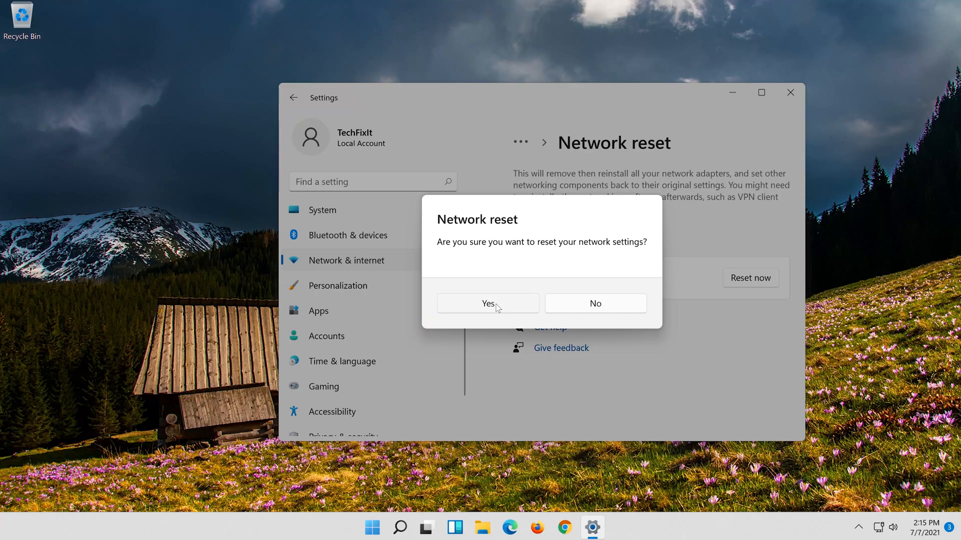
{"action": "left_click", "coordinate": [488, 303]}
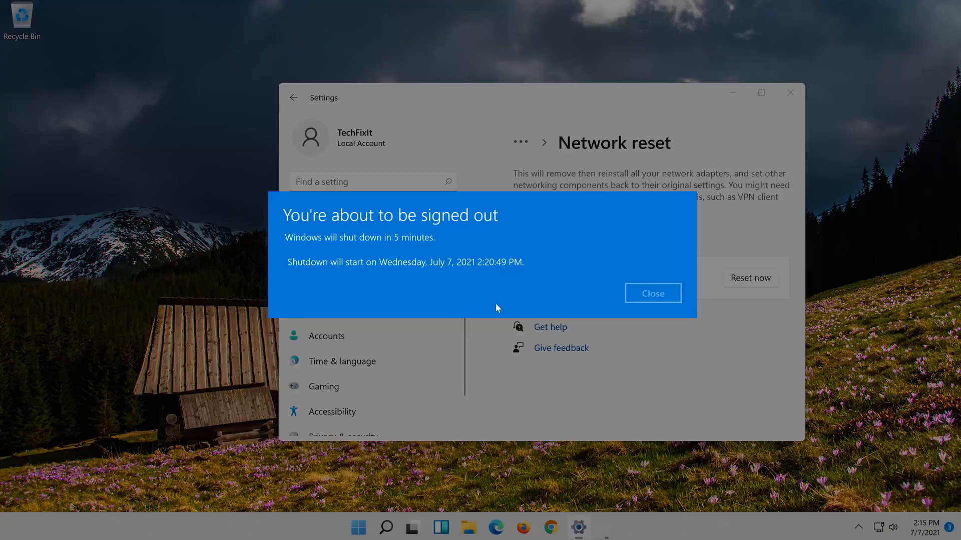
{"action": "left_click", "coordinate": [653, 293]}
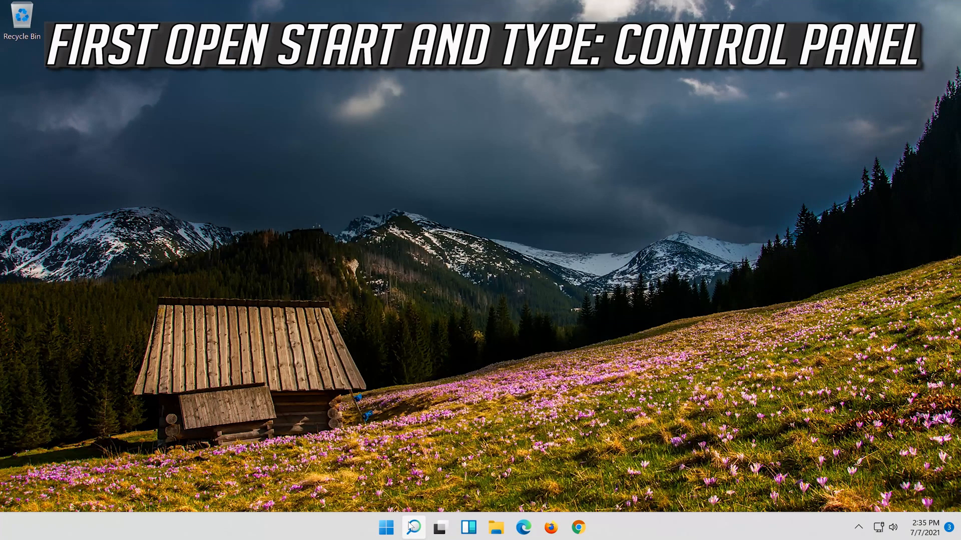
Search 'control panel' from the taskbar and open Control Panel
{"action": "left_click", "coordinate": [414, 527]}
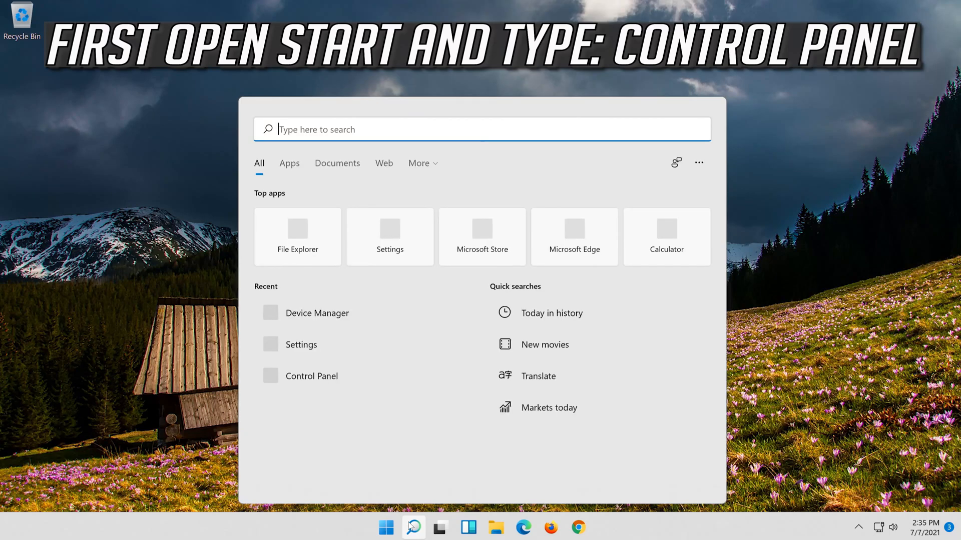
{"action": "type", "text": "cont"}
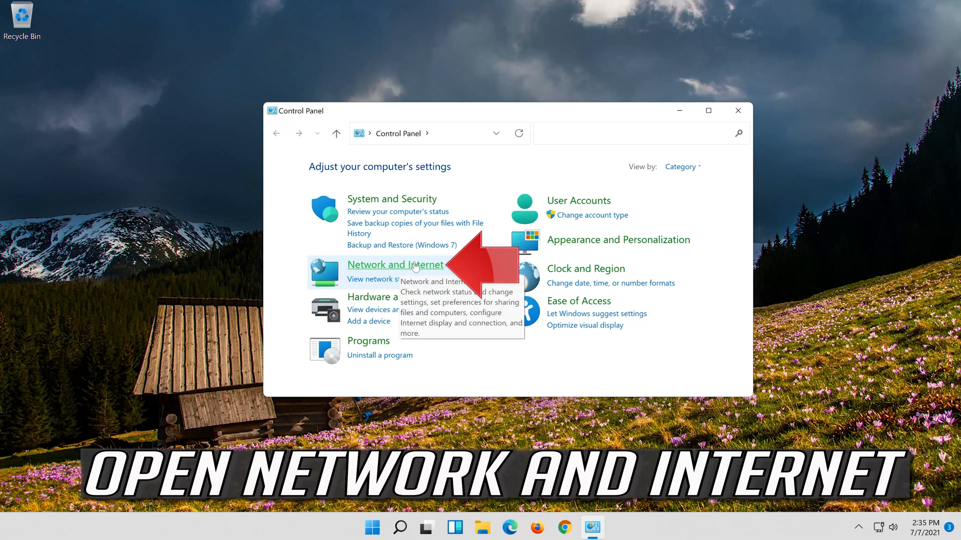
Go to Network and Sharing Center and open the Ethernet0 connection status
{"action": "left_click", "coordinate": [395, 264]}
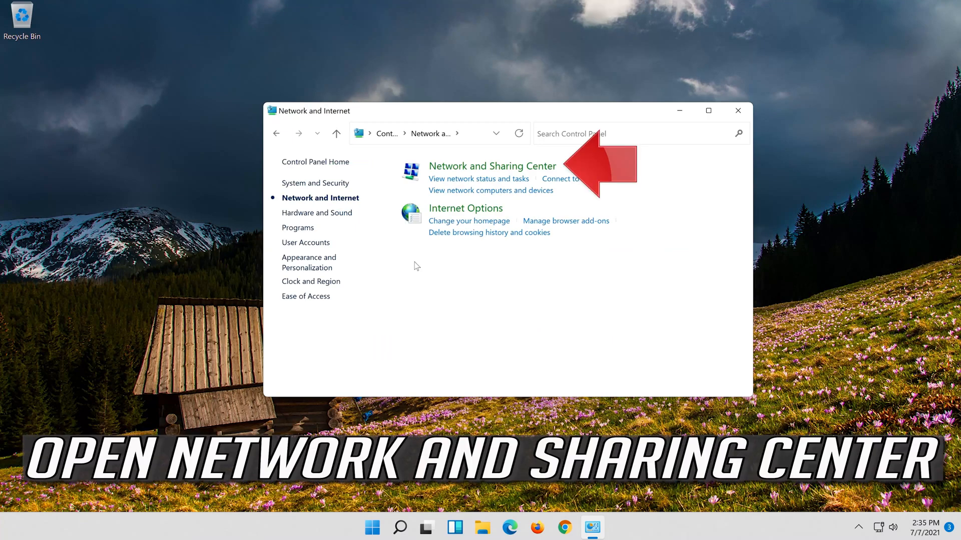
{"action": "mouse_move", "coordinate": [457, 166]}
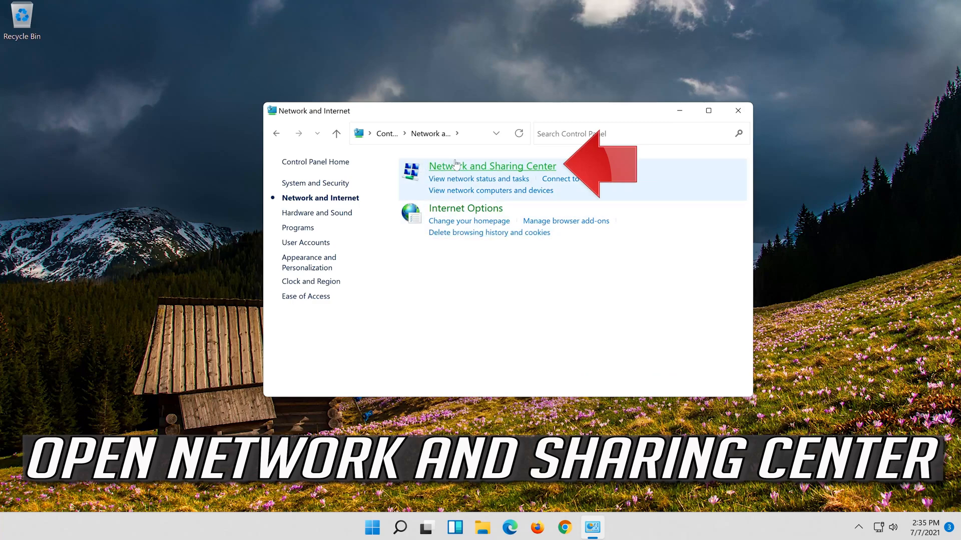
{"action": "left_click", "coordinate": [492, 166]}
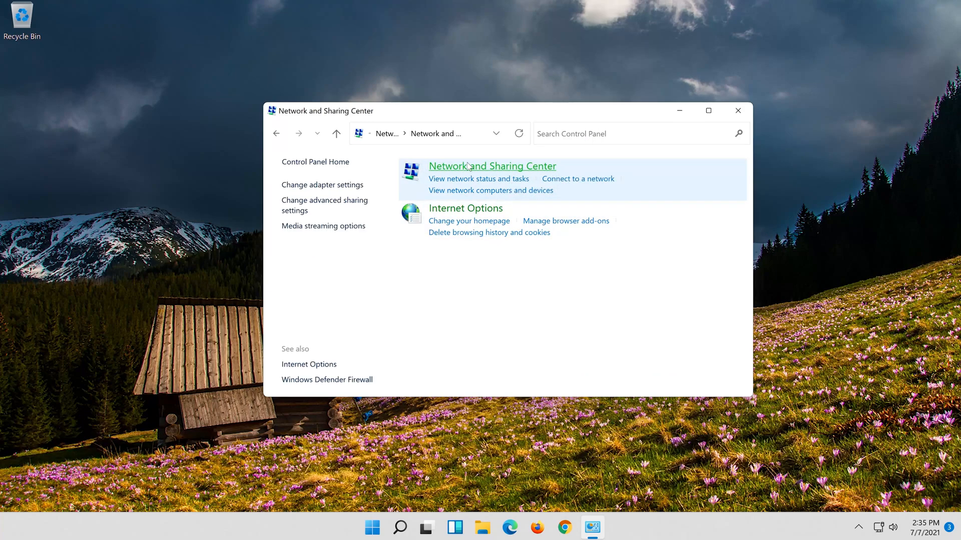
{"action": "left_click", "coordinate": [492, 166]}
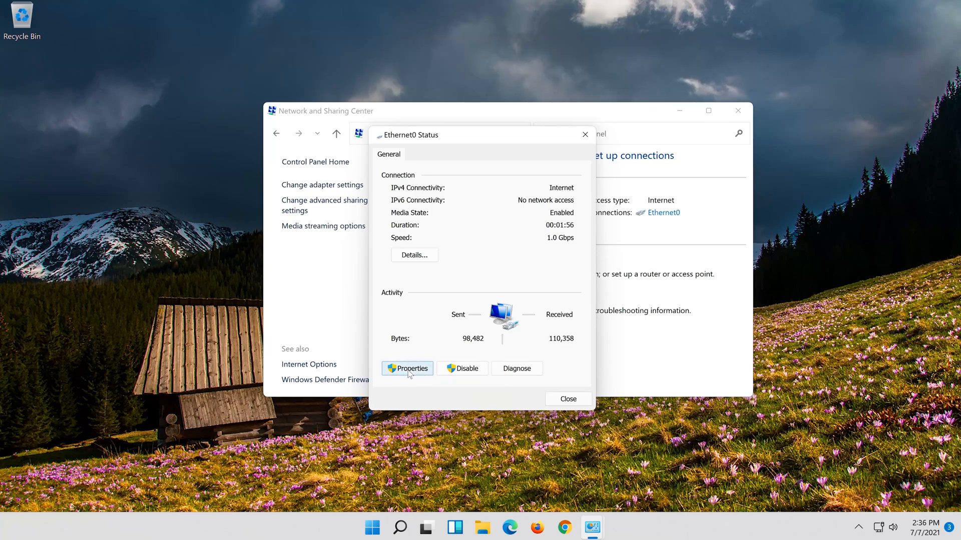
Set Ethernet0's IPv4 DNS servers manually to preferred 8.8.8.8 and alternate 8.8.4.4
{"action": "left_click", "coordinate": [407, 368]}
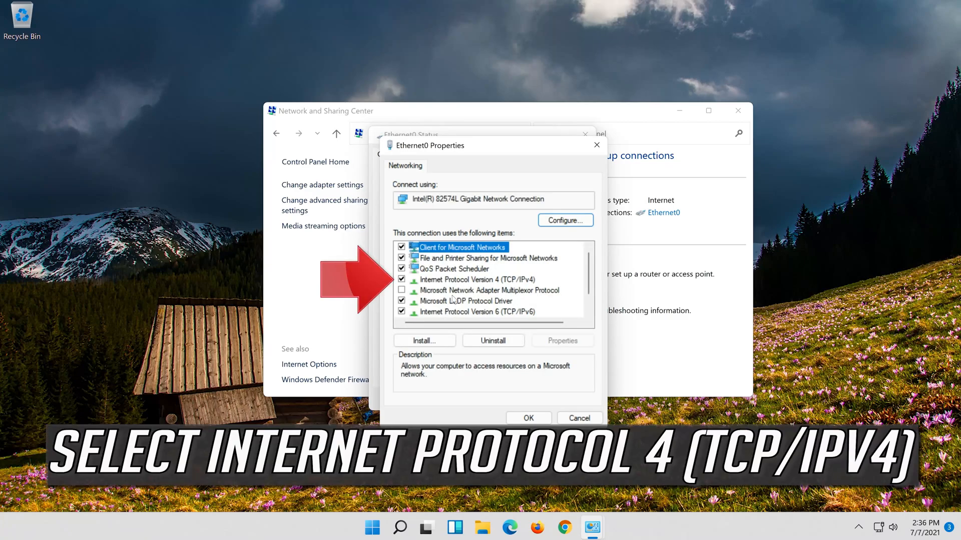
{"action": "left_click", "coordinate": [479, 280]}
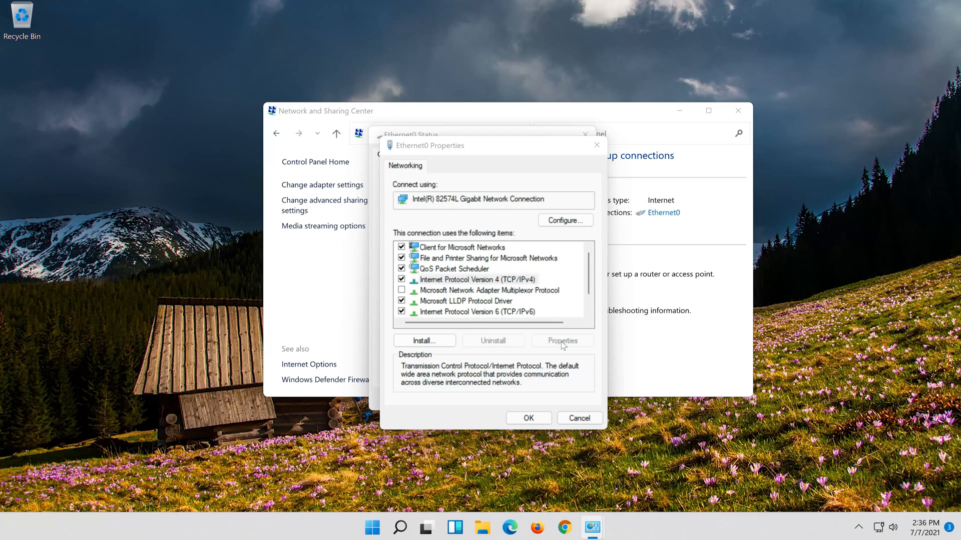
{"action": "left_click", "coordinate": [562, 341]}
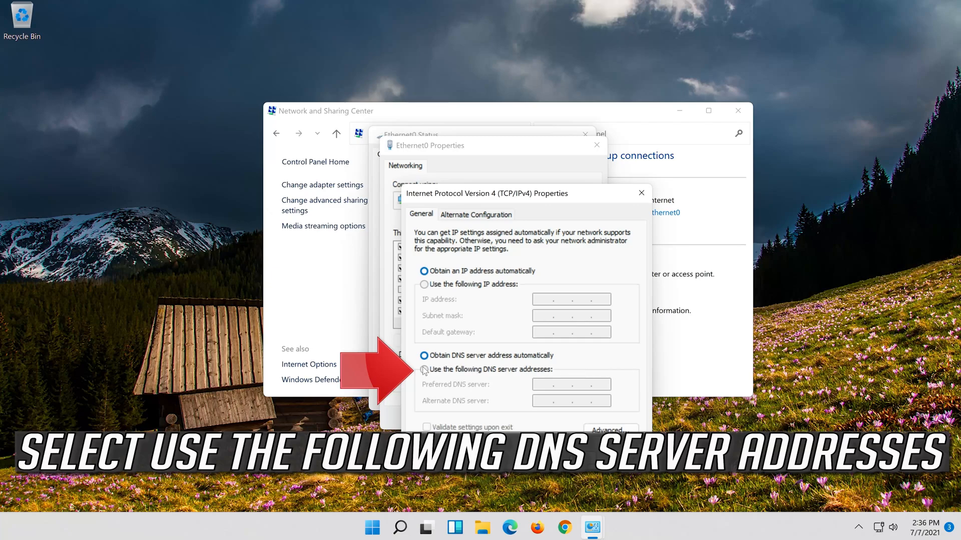
{"action": "left_click", "coordinate": [423, 369]}
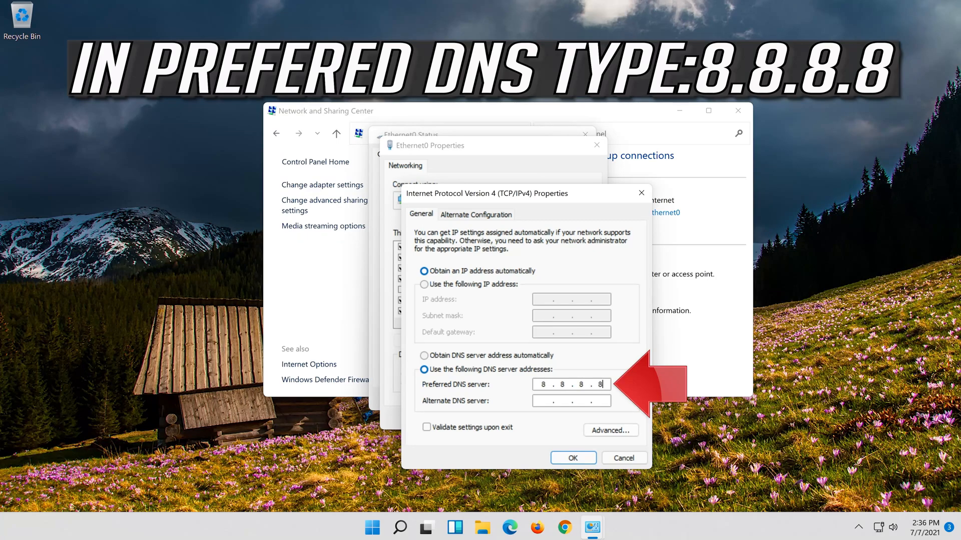
{"action": "type", "text": "8"}
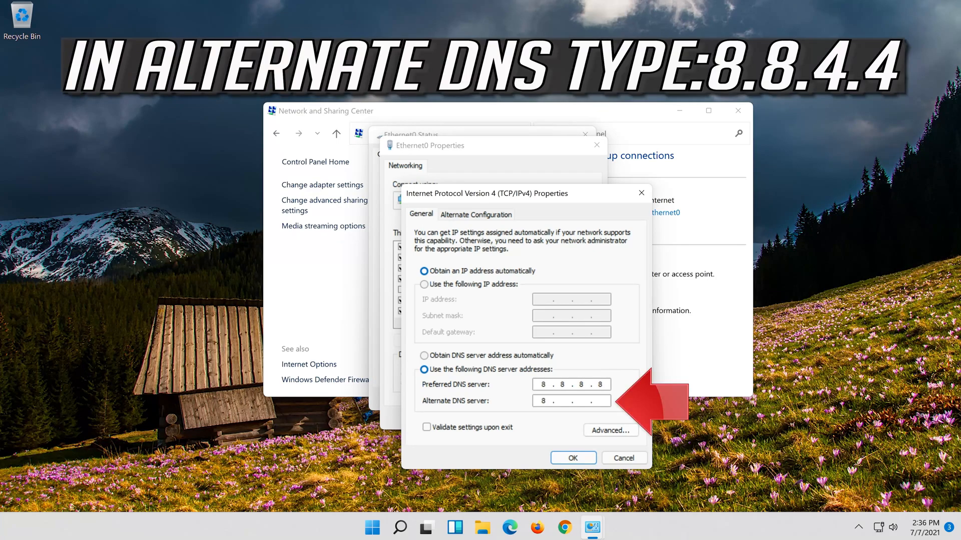
{"action": "type", "text": "8.8.4.4"}
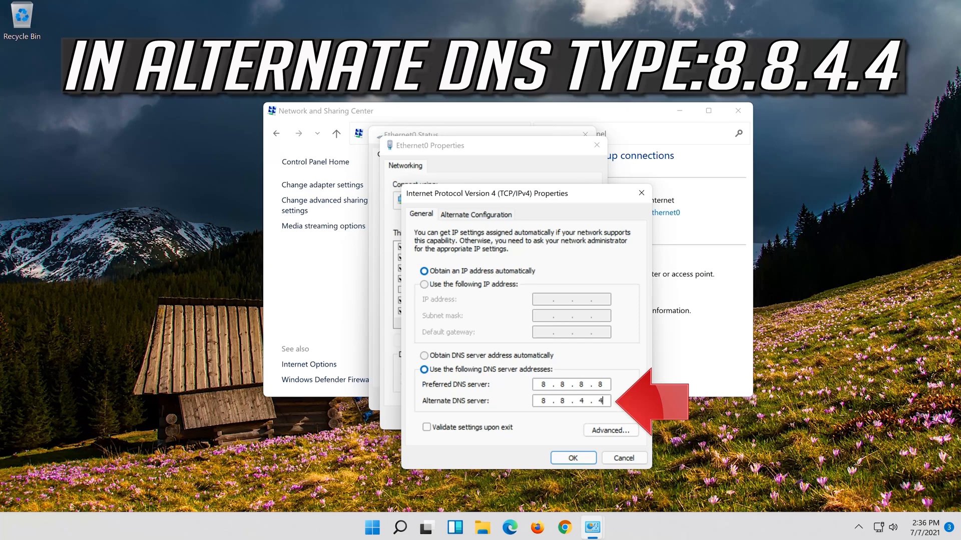